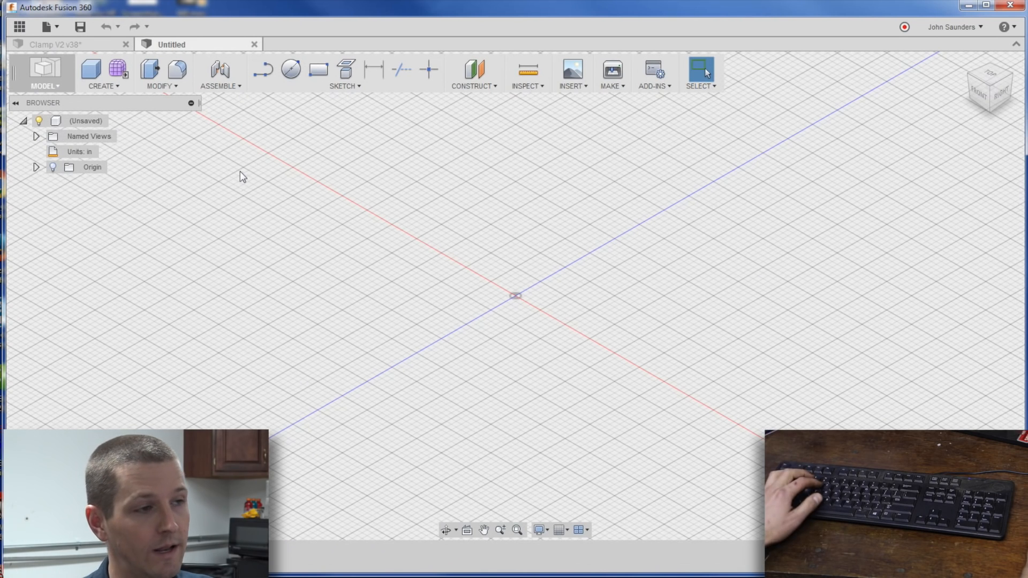
Create a component named LongArm and save the design to the cloud as ClampVideo.
{"action": "left_click", "coordinate": [85, 120]}
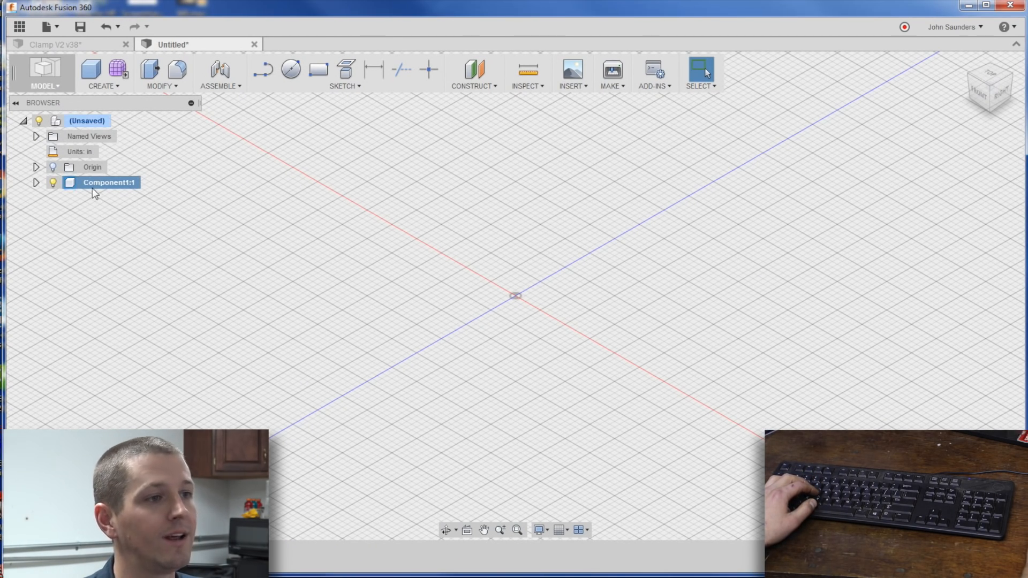
{"action": "type", "text": "LongArm:1"}
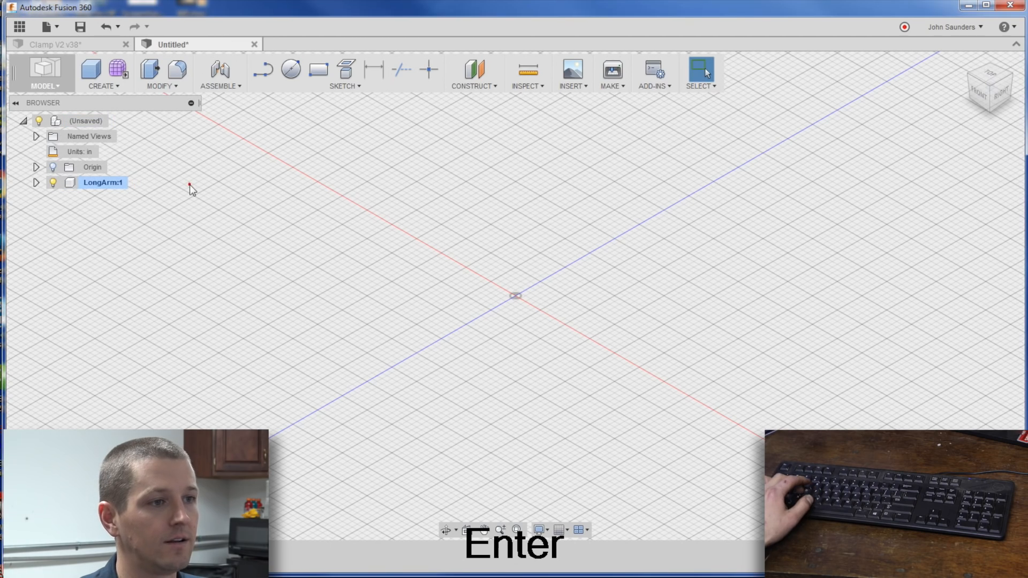
{"action": "key", "text": "ctrl+s"}
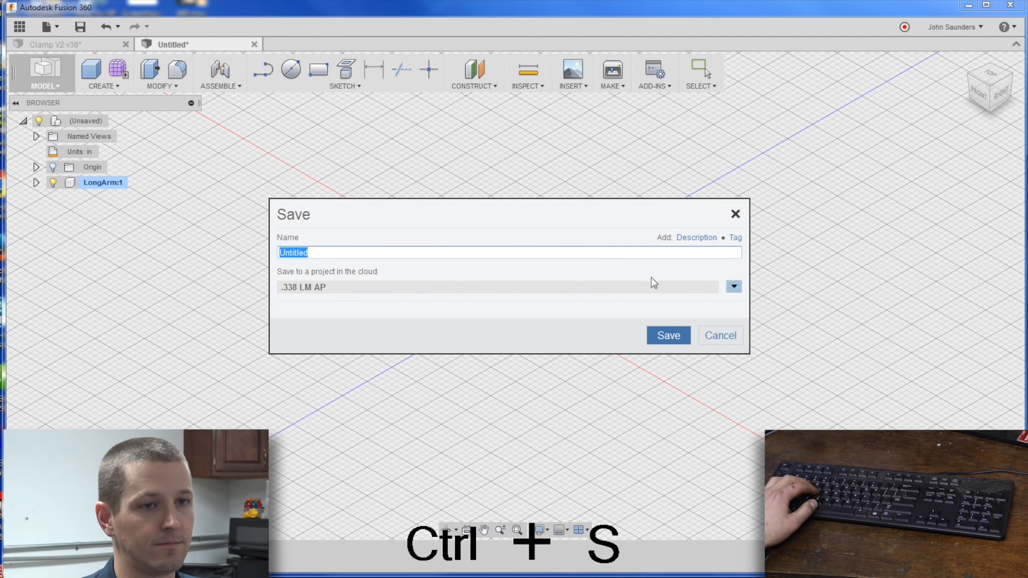
{"action": "left_click", "coordinate": [733, 286]}
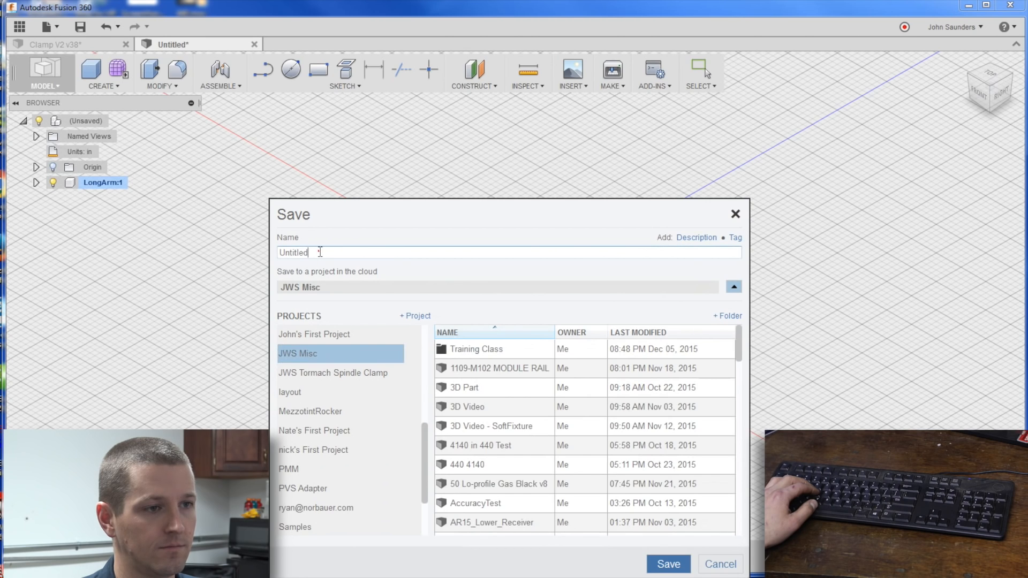
{"action": "type", "text": "ClampVi"}
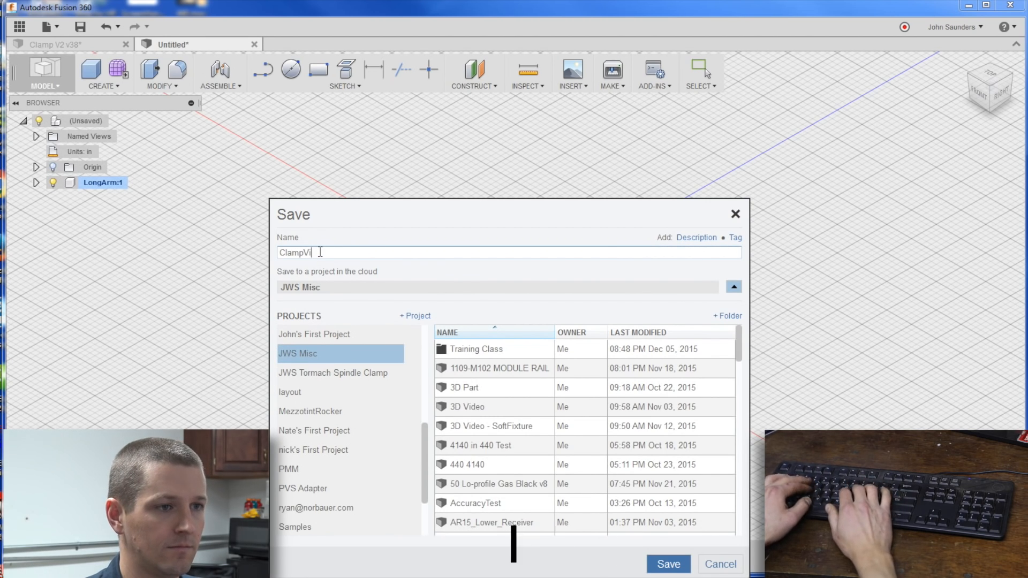
{"action": "left_click", "coordinate": [668, 564]}
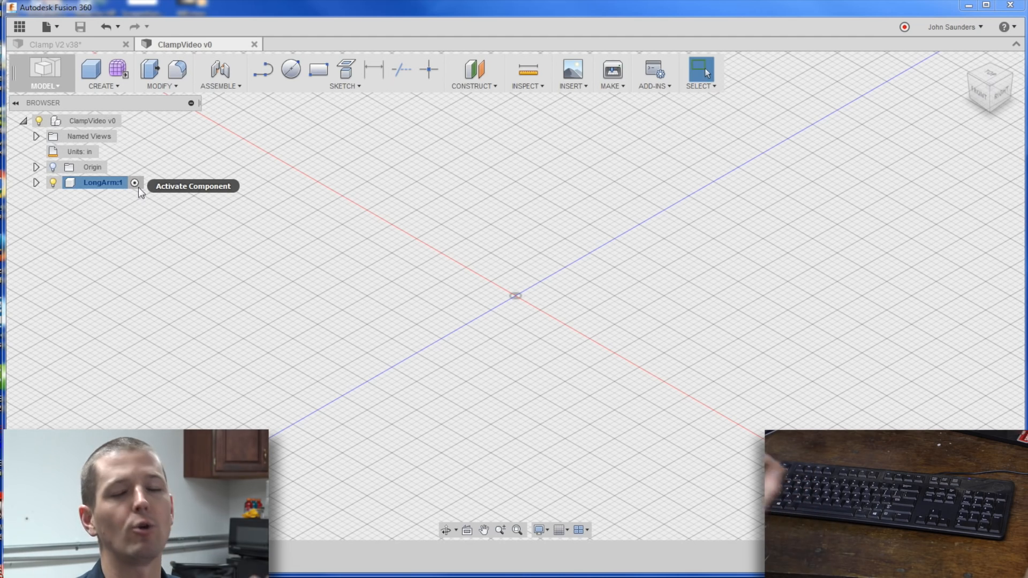
{"action": "mouse_move", "coordinate": [322, 177]}
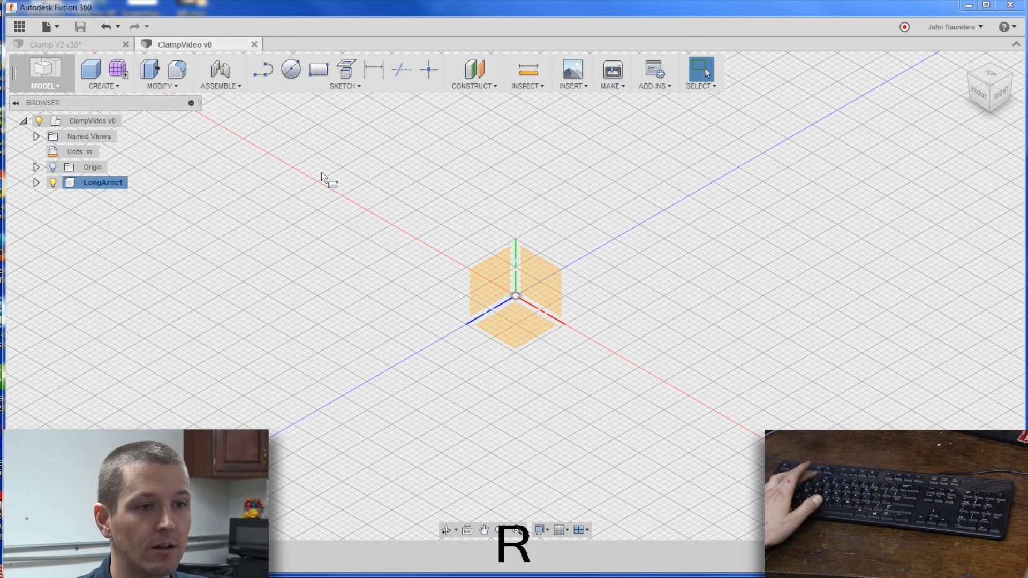
Pick the front plane for the L-shaped LongArm profile sketch.
{"action": "left_click", "coordinate": [318, 67]}
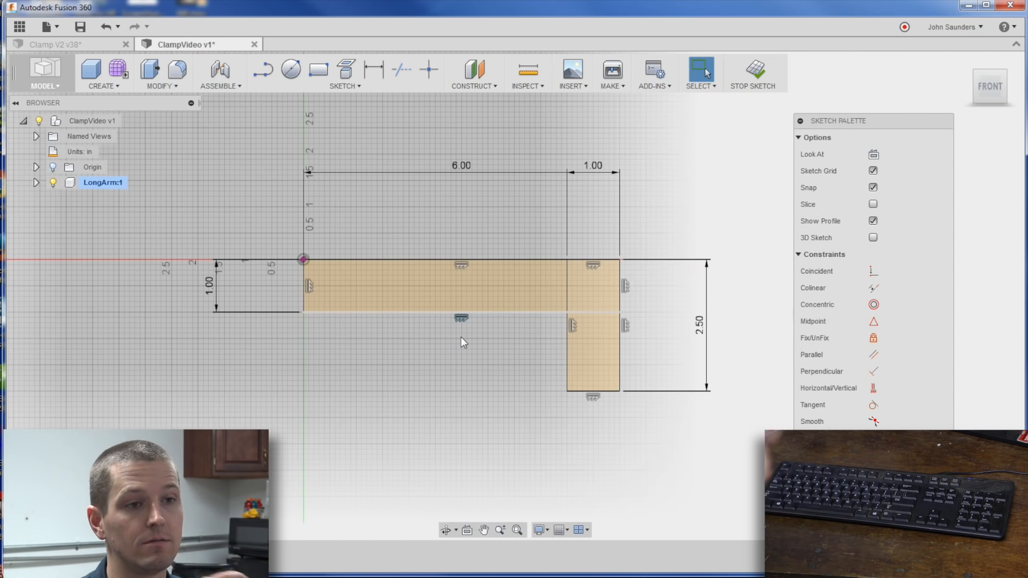
{"action": "mouse_move", "coordinate": [485, 189]}
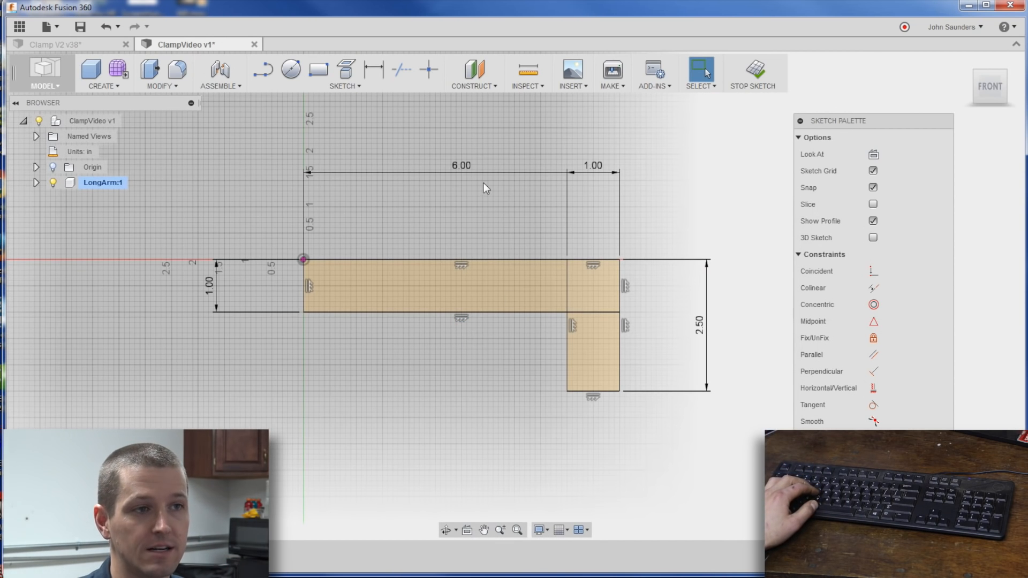
{"action": "mouse_move", "coordinate": [429, 70]}
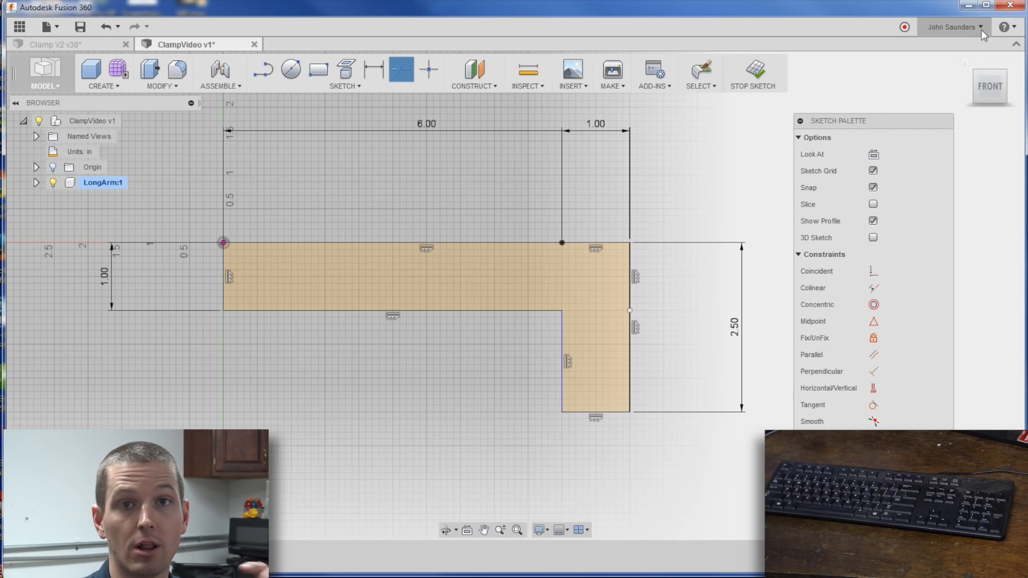
{"action": "left_click", "coordinate": [951, 26]}
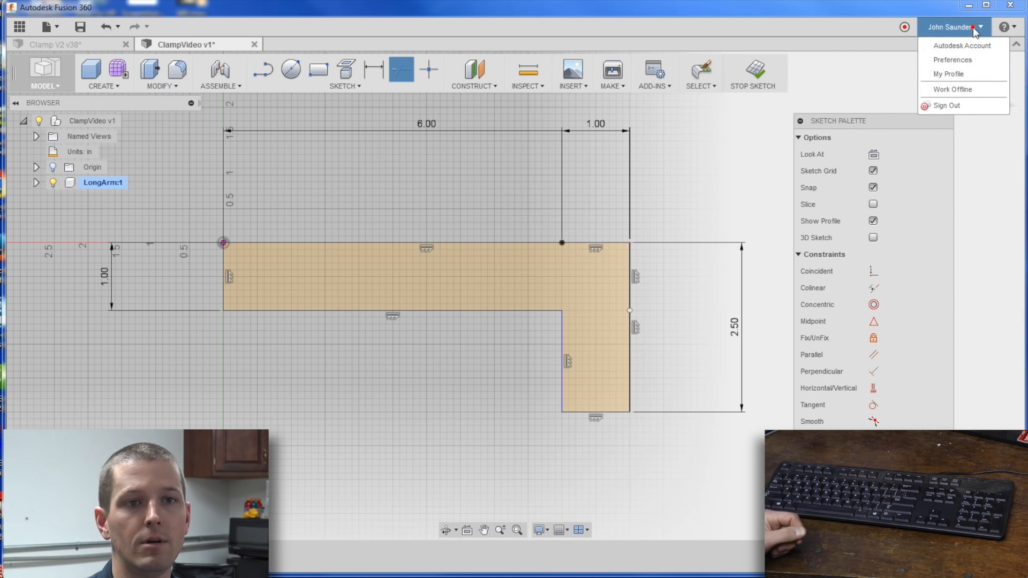
{"action": "left_click", "coordinate": [952, 60]}
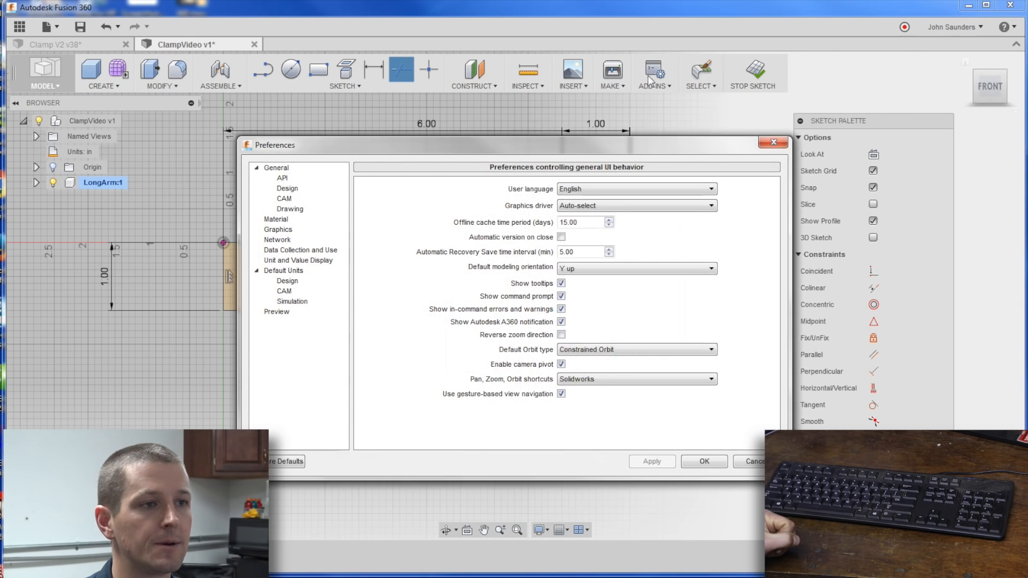
{"action": "left_click", "coordinate": [277, 312]}
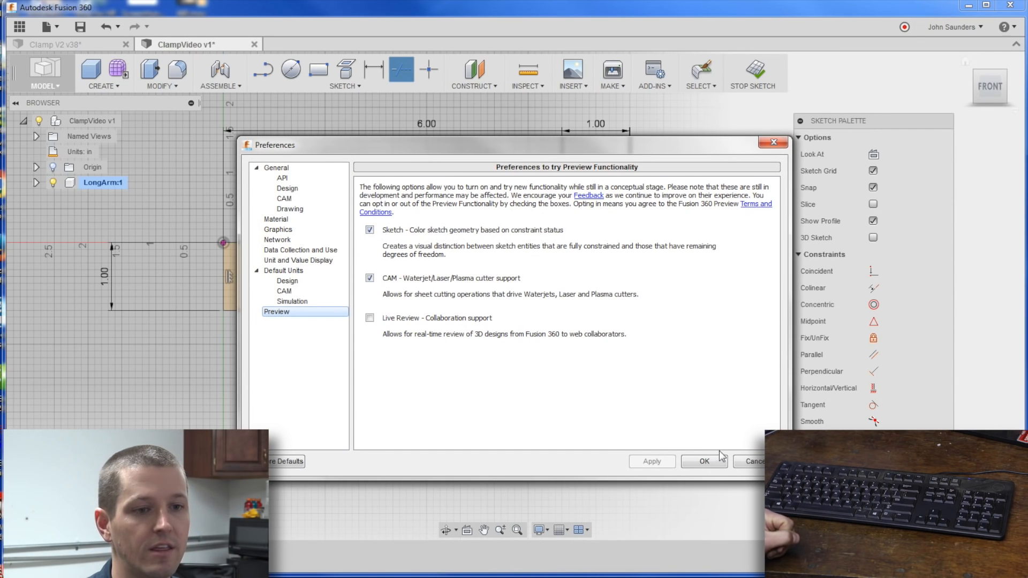
{"action": "left_click", "coordinate": [704, 461]}
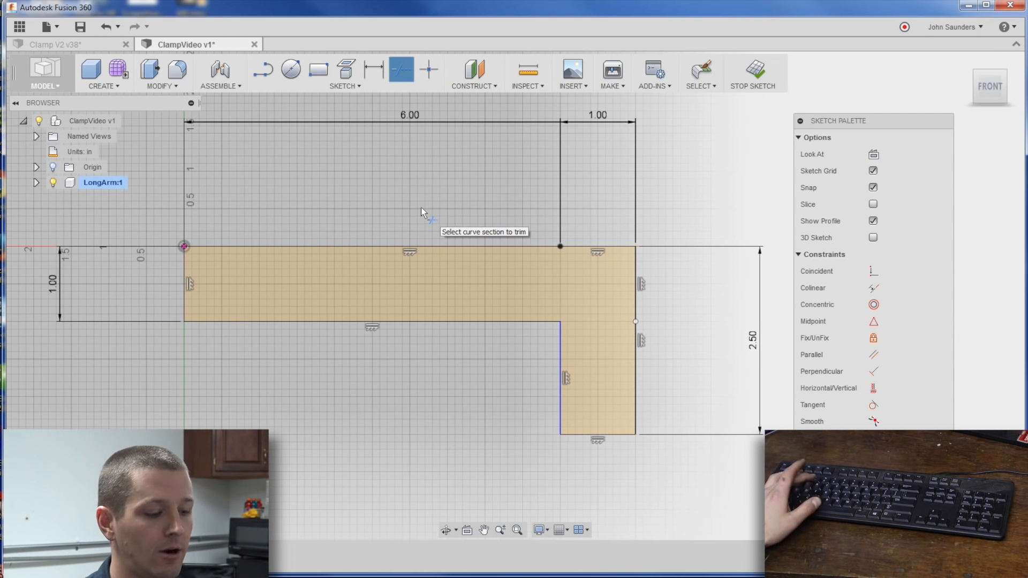
{"action": "mouse_move", "coordinate": [468, 240]}
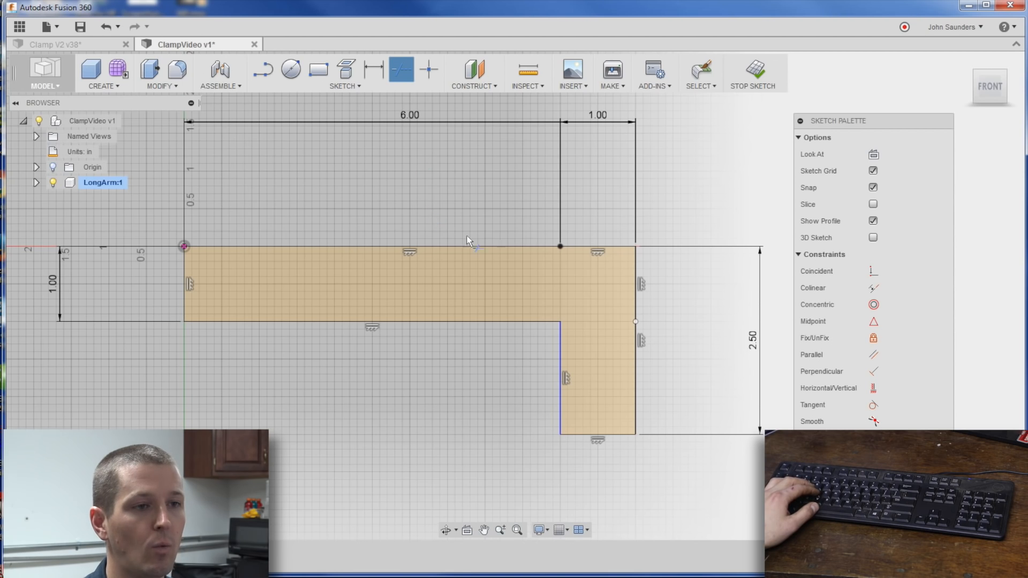
{"action": "mouse_move", "coordinate": [438, 299]}
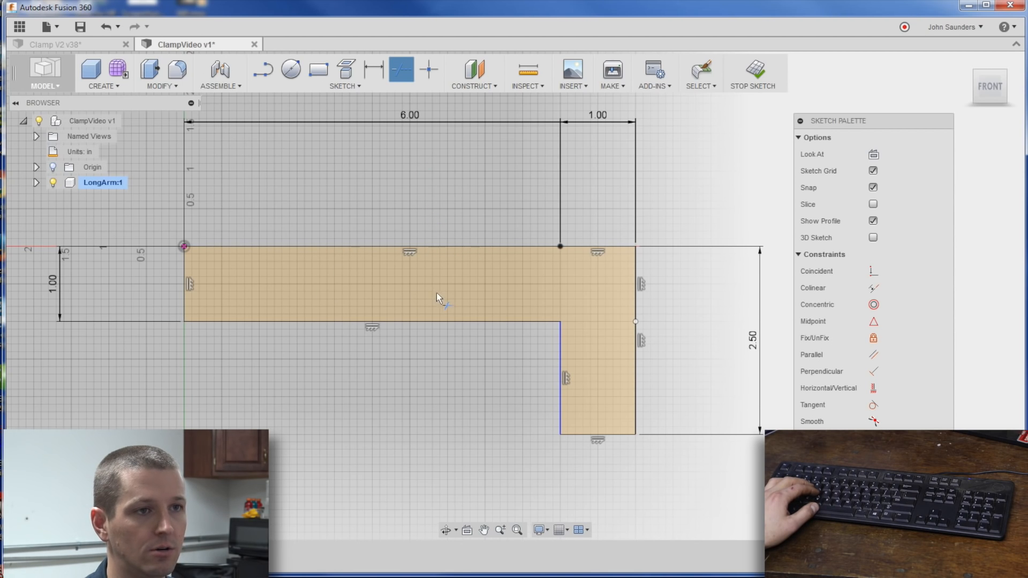
{"action": "mouse_move", "coordinate": [429, 69]}
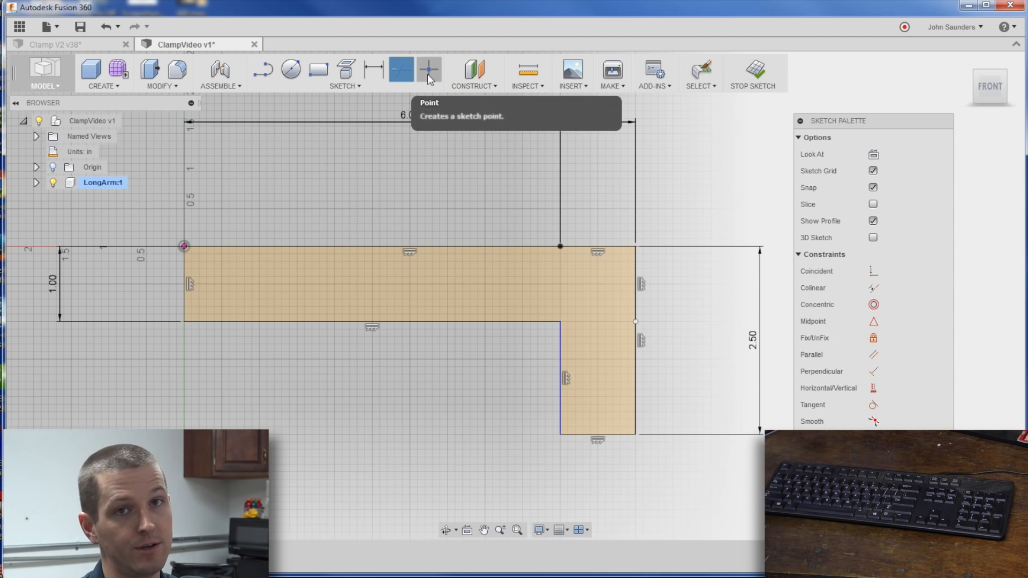
Open the sketch tools list to place a point at the top edge midpoint.
{"action": "left_click", "coordinate": [344, 85]}
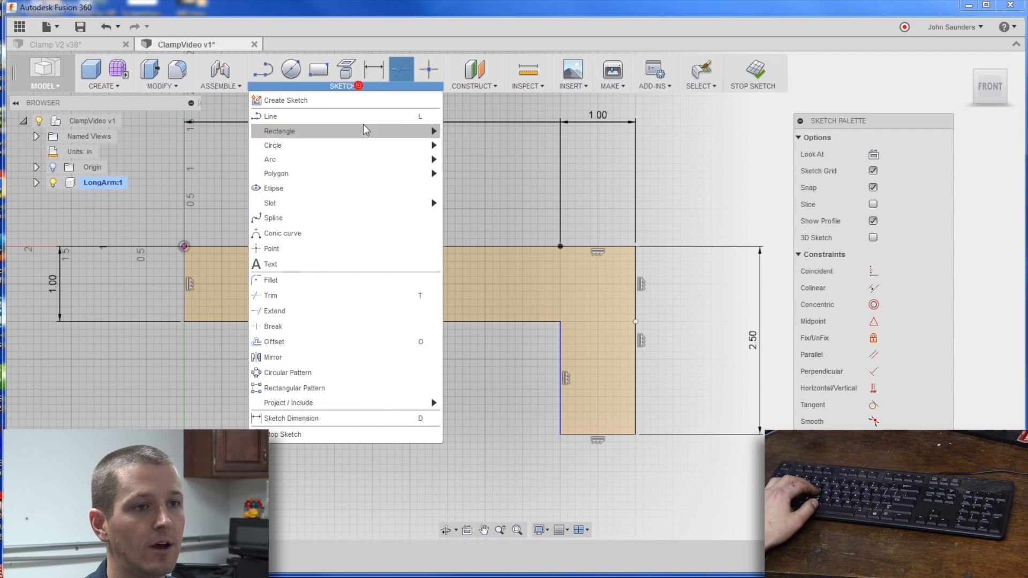
{"action": "mouse_move", "coordinate": [426, 188]}
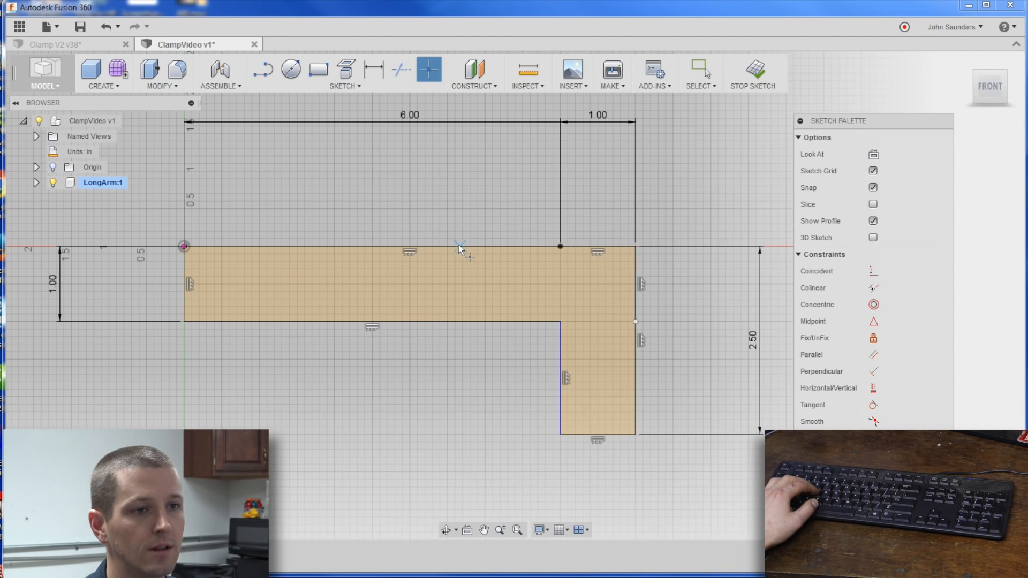
{"action": "mouse_move", "coordinate": [416, 248]}
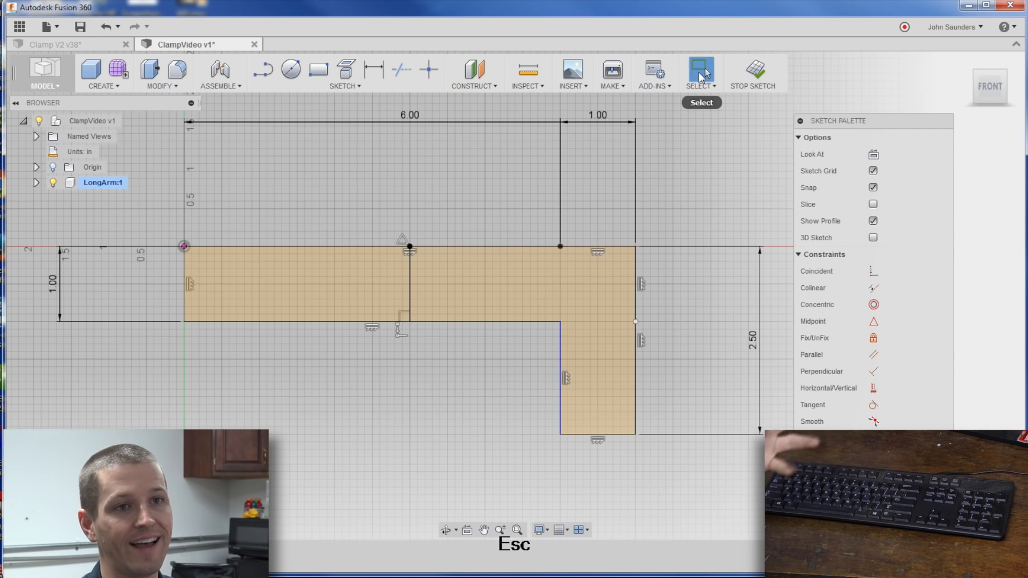
{"action": "mouse_move", "coordinate": [412, 290]}
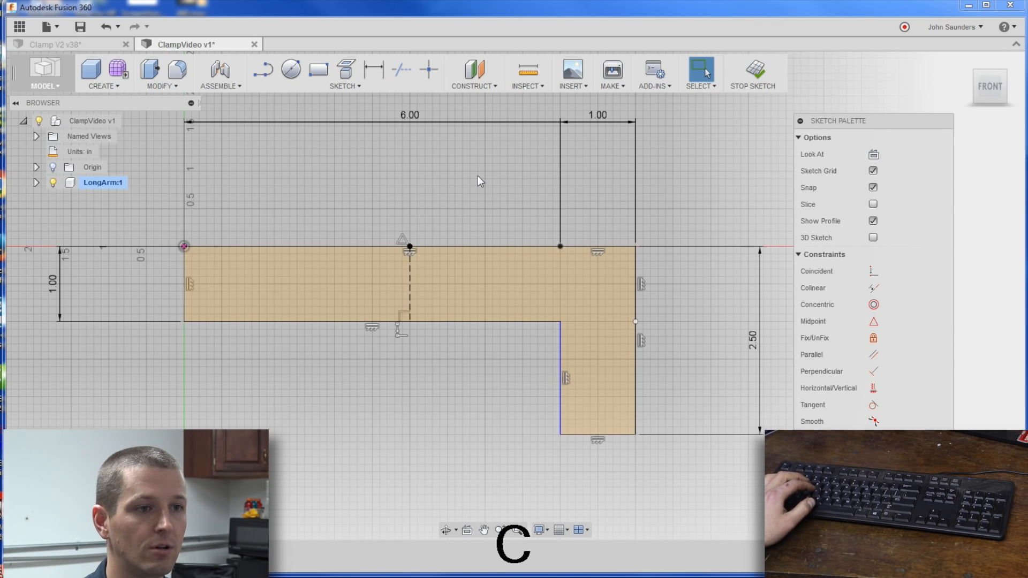
Draw hole circles at the bar's left end, right end and leg foot.
{"action": "left_click", "coordinate": [291, 68]}
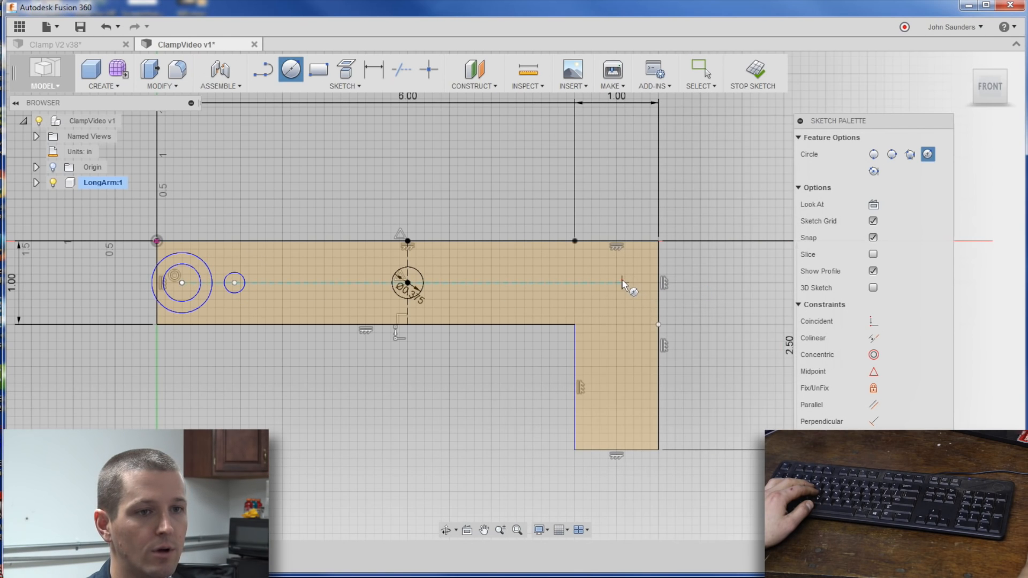
{"action": "left_click", "coordinate": [620, 282]}
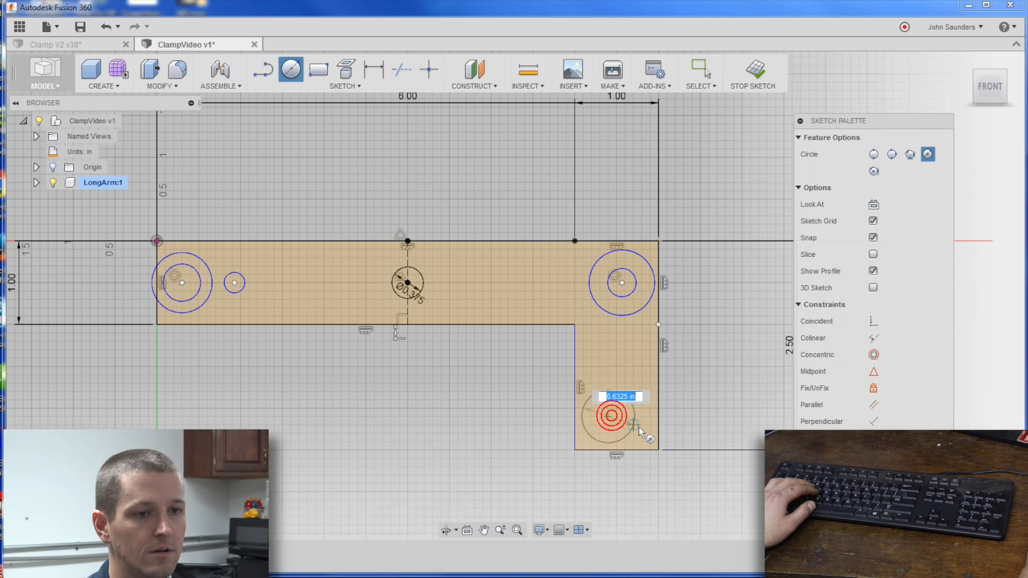
{"action": "left_click", "coordinate": [611, 416]}
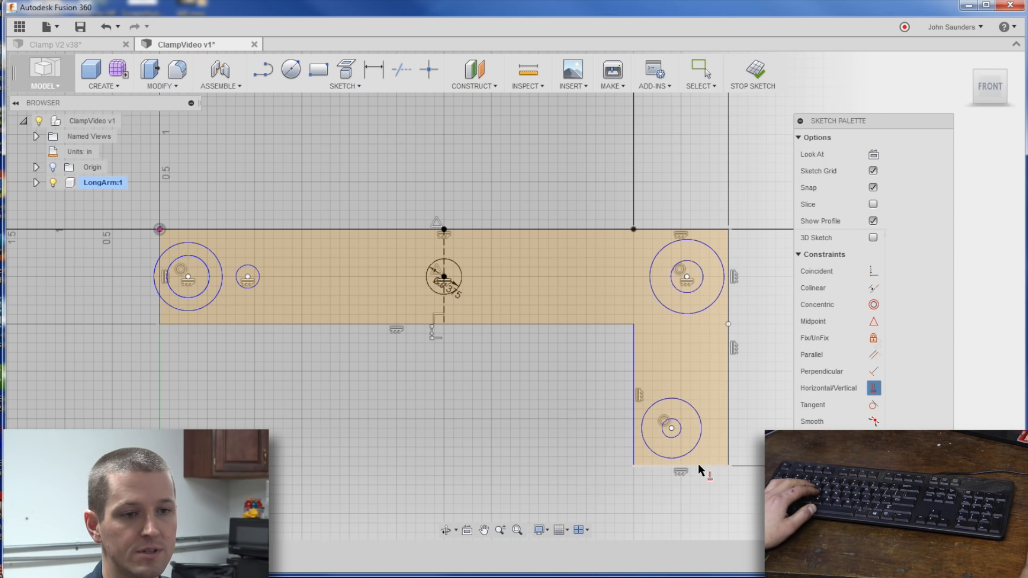
Align the leg hole's centre with the midpoint of the leg's bottom edge.
{"action": "left_click", "coordinate": [427, 68]}
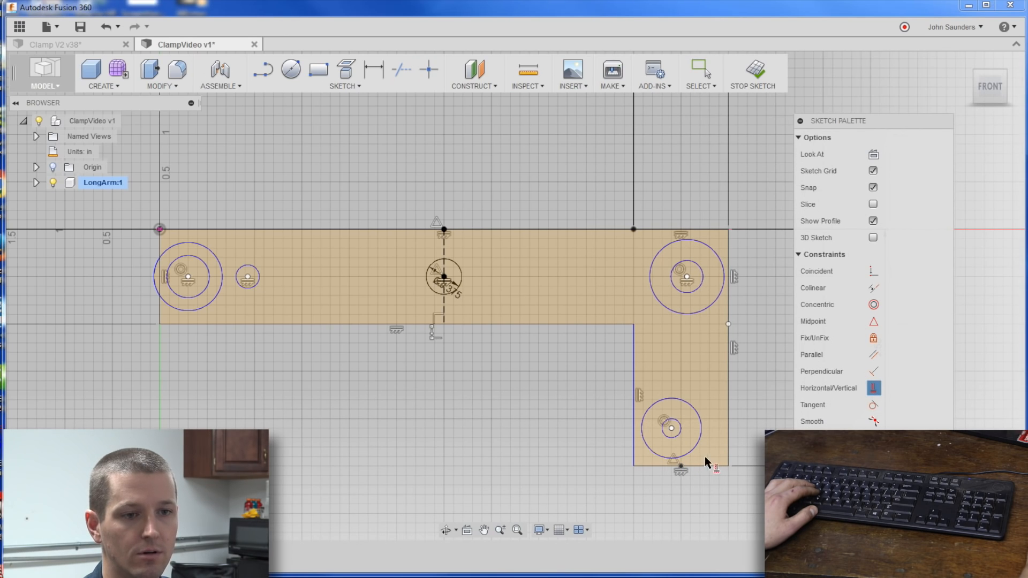
{"action": "left_click", "coordinate": [670, 428]}
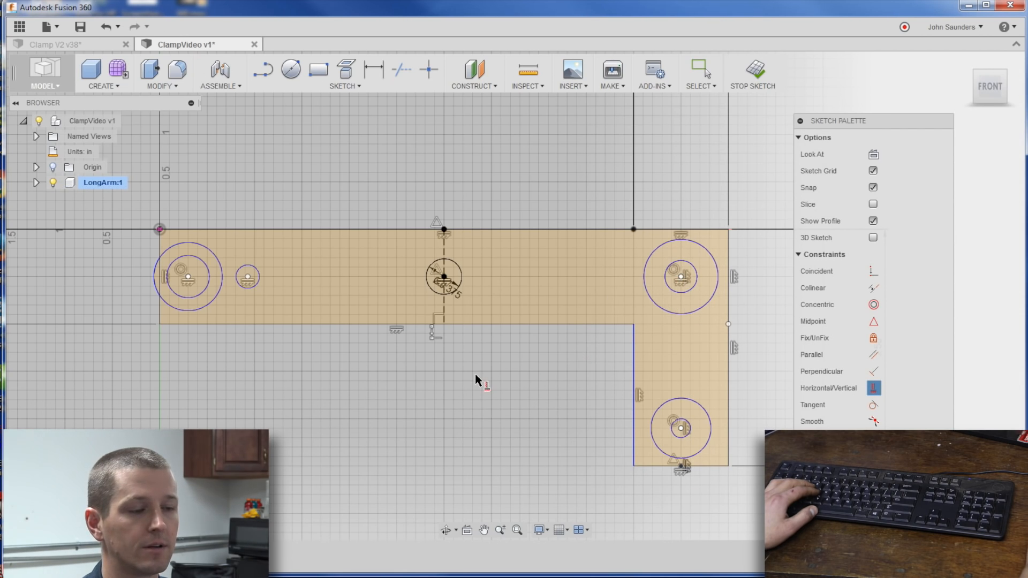
{"action": "mouse_move", "coordinate": [393, 308]}
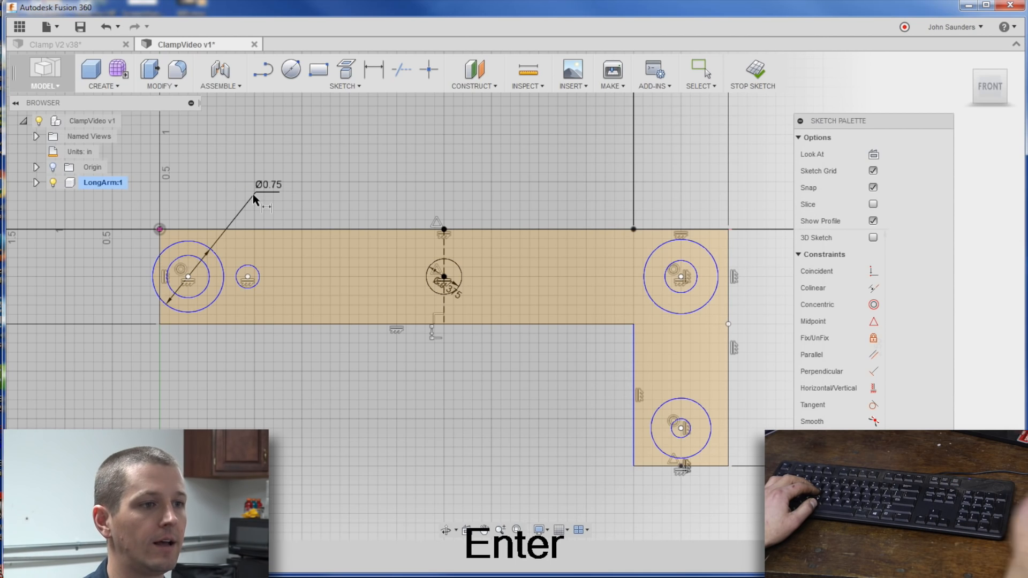
Dimension the left outer circle at Ø0.75 and continue dimensioning the sketch.
{"action": "left_click", "coordinate": [369, 69]}
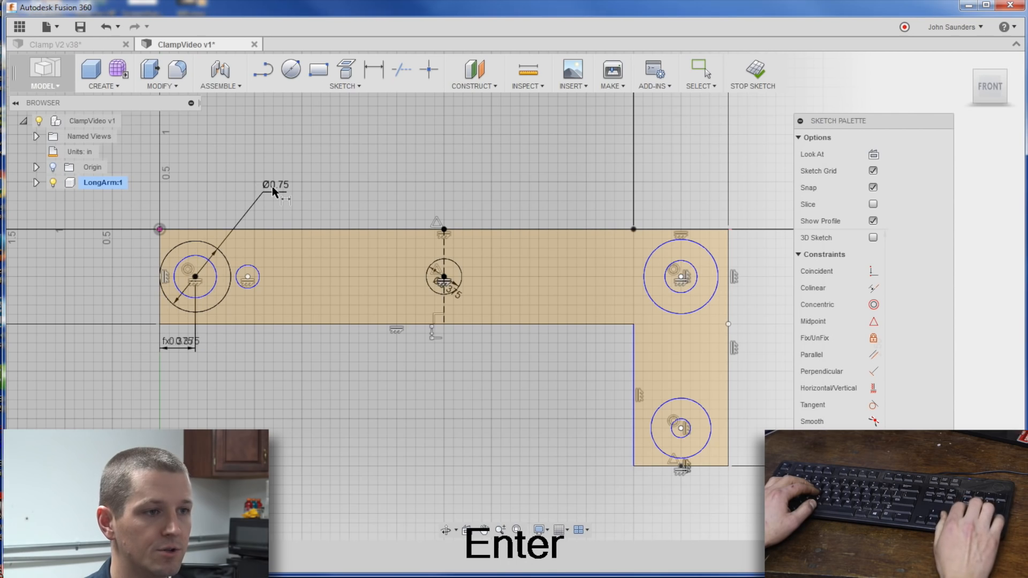
{"action": "left_click", "coordinate": [374, 69]}
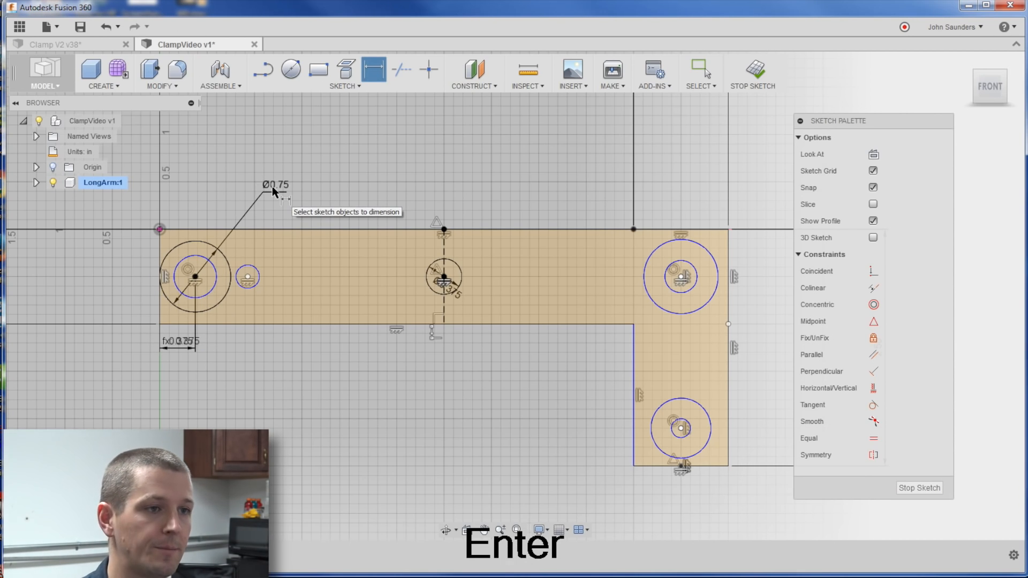
{"action": "mouse_move", "coordinate": [652, 262]}
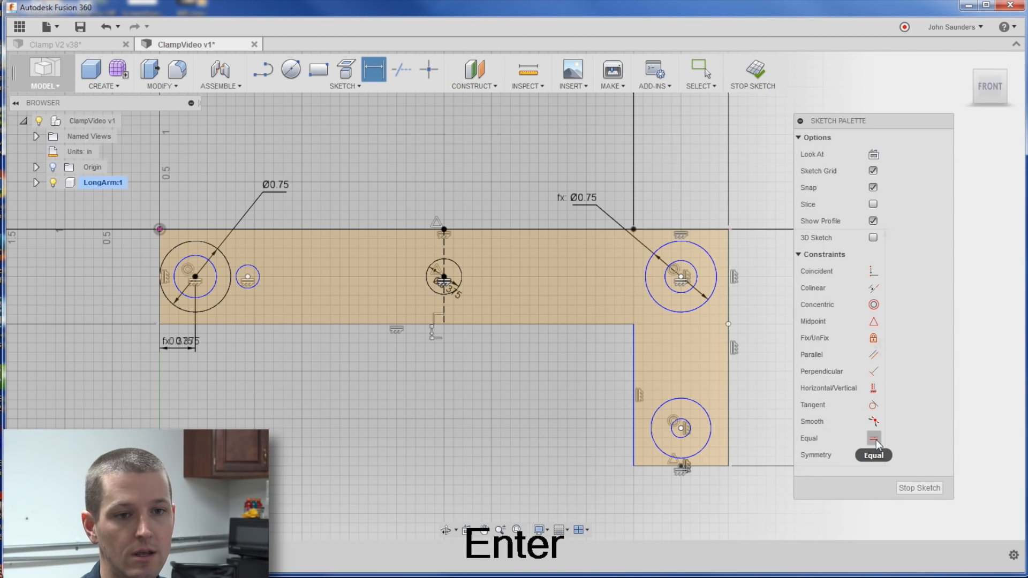
Link the right outer circle's diameter to the d7 (0.75) dimension.
{"action": "left_click", "coordinate": [873, 438]}
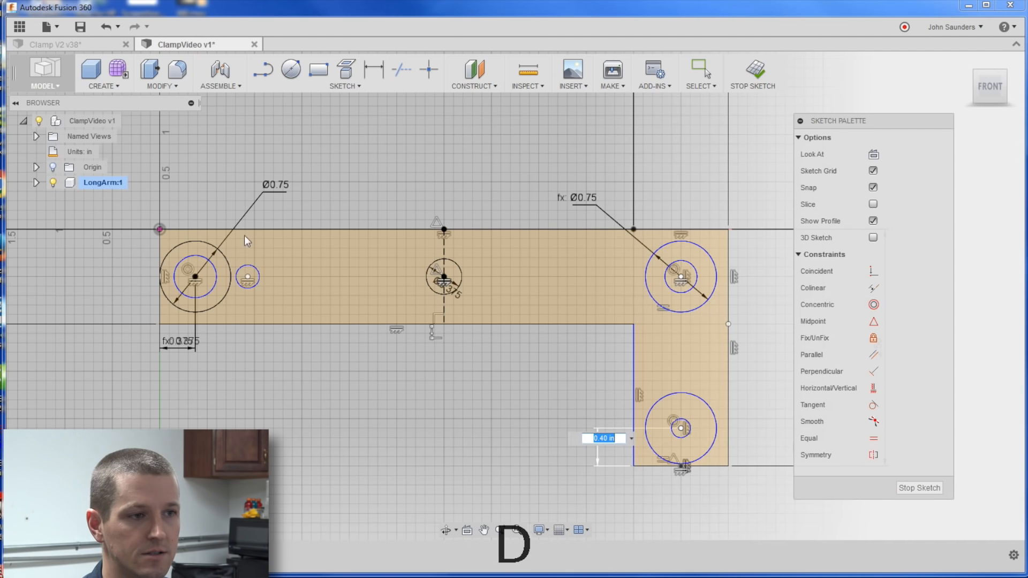
{"action": "type", "text": "d7d7"}
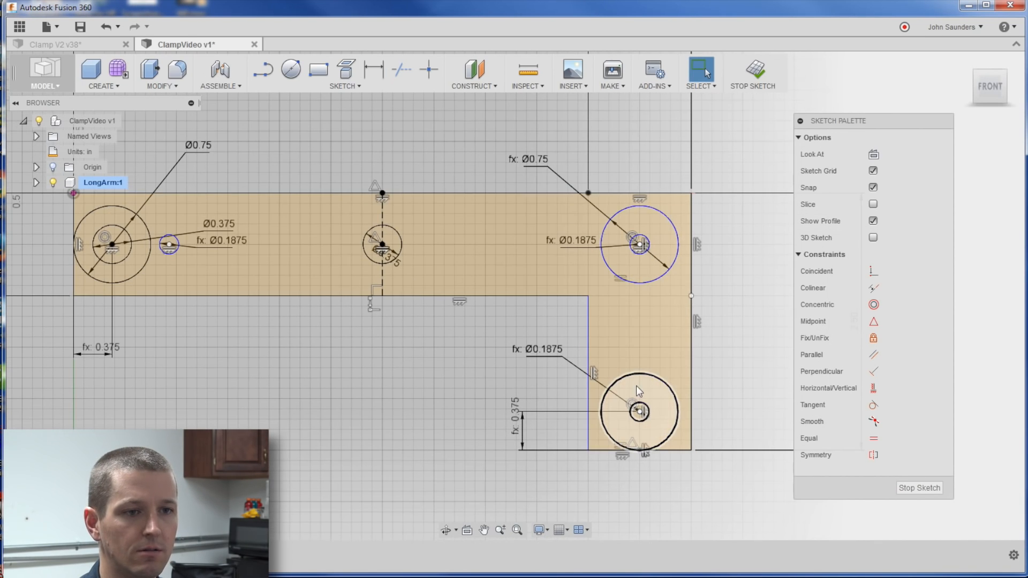
Equalize the right outer circles and add the 1.00 hole offset and leg width.
{"action": "left_click", "coordinate": [637, 412]}
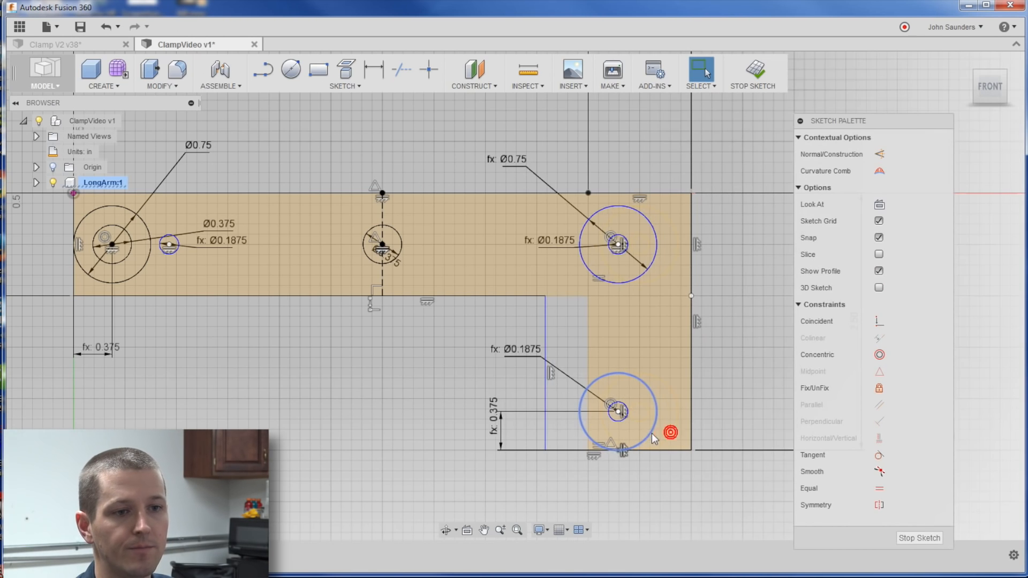
{"action": "key", "text": "ctrl+z"}
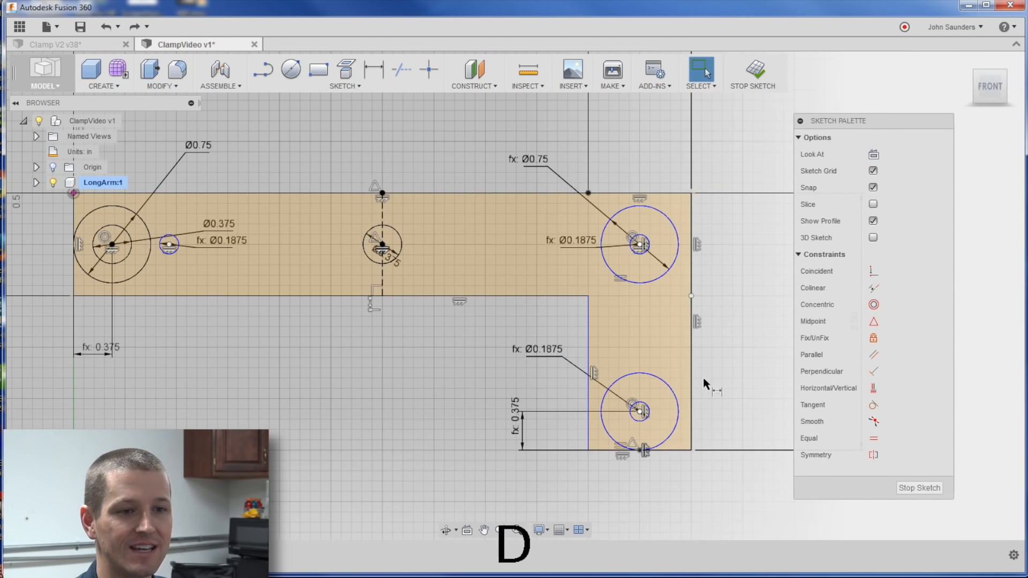
{"action": "left_click", "coordinate": [373, 69]}
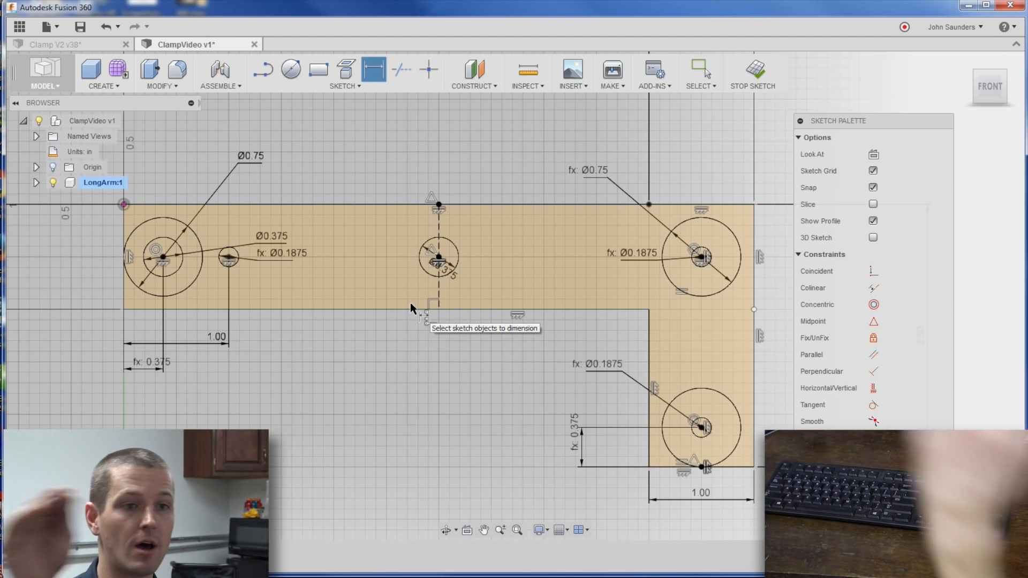
{"action": "mouse_move", "coordinate": [497, 126]}
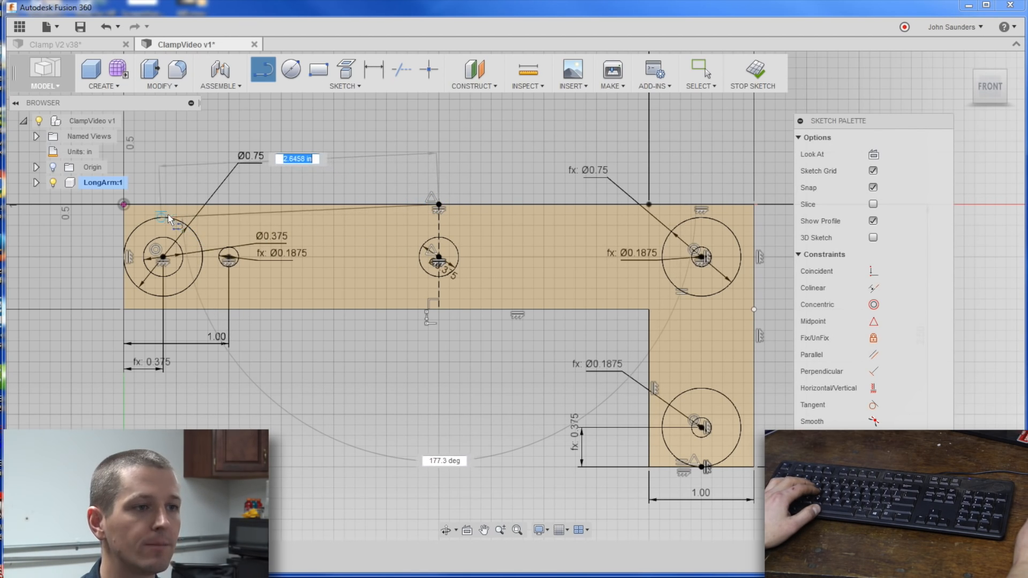
Draw a taper line from the left hole circle toward the bar's midpoint.
{"action": "left_click_drag", "start_coordinate": [169, 218], "coordinate": [199, 237]}
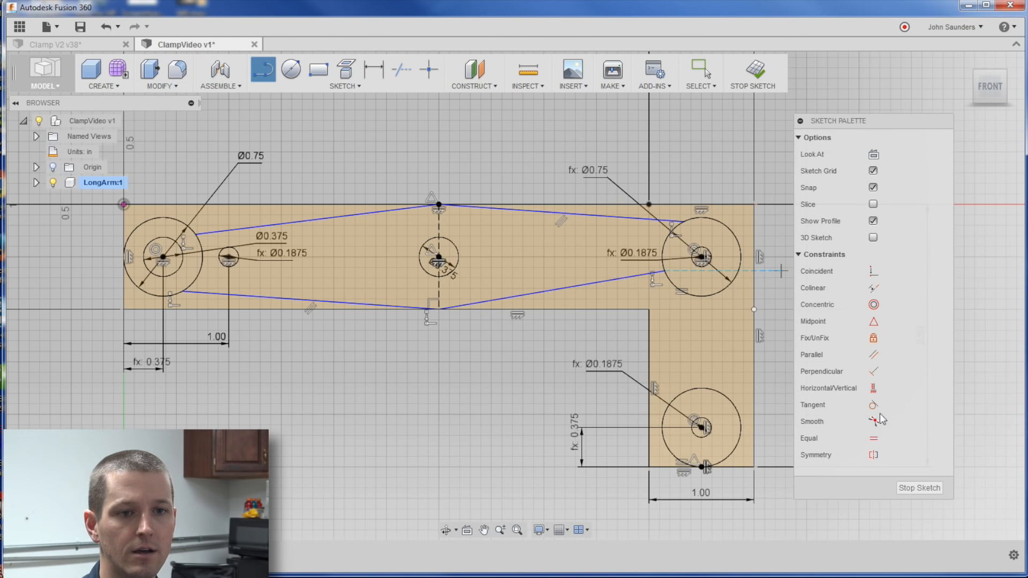
Make the upper taper line tangent to the left circle, undoing the failed constraint.
{"action": "left_click", "coordinate": [873, 405]}
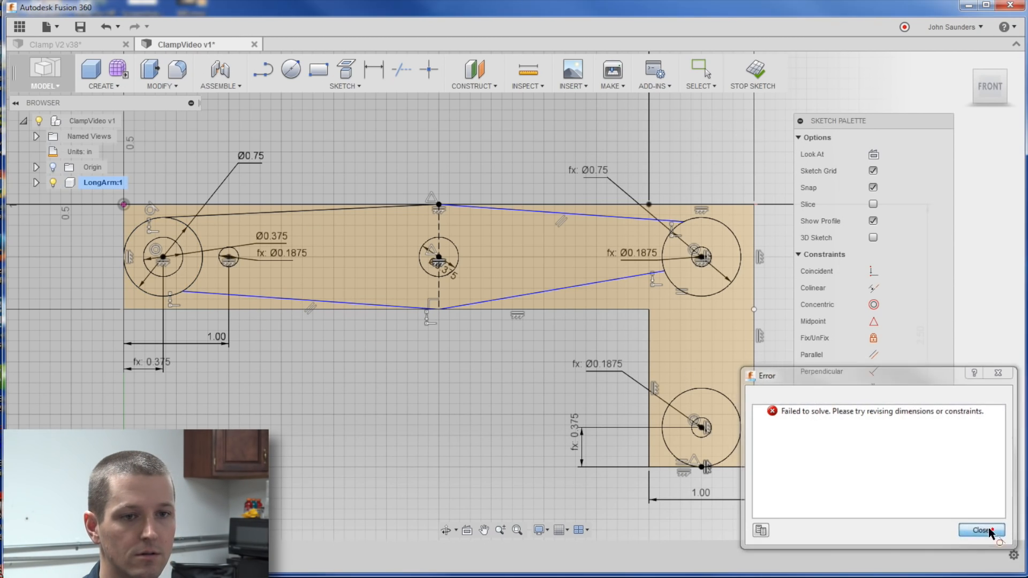
{"action": "left_click", "coordinate": [981, 529]}
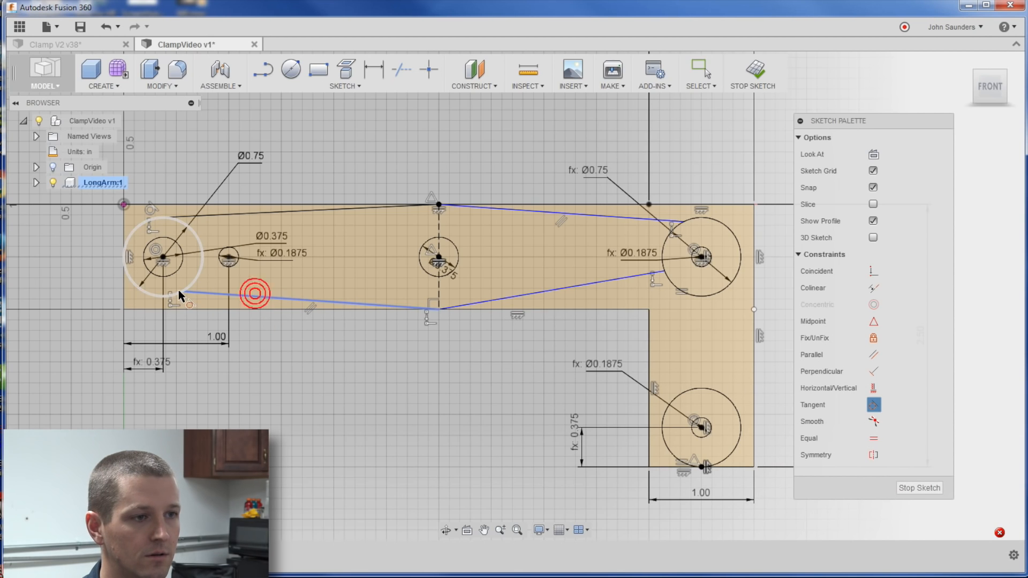
{"action": "key", "text": "ctrl+z"}
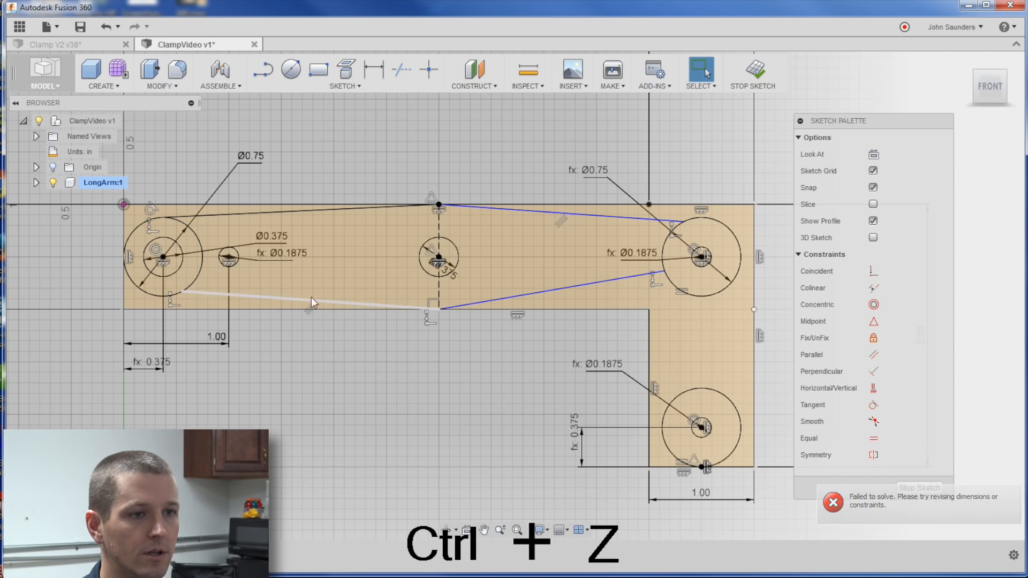
{"action": "left_click", "coordinate": [675, 290]}
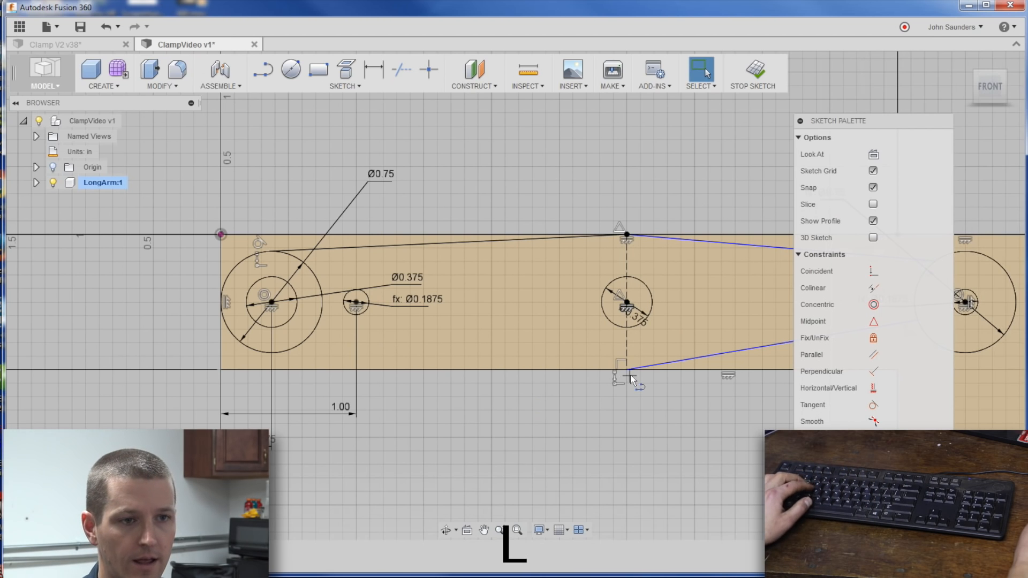
Make the remaining taper lines tangent to their circles, then start lines along the short arm.
{"action": "left_click_drag", "start_coordinate": [633, 380], "coordinate": [295, 348]}
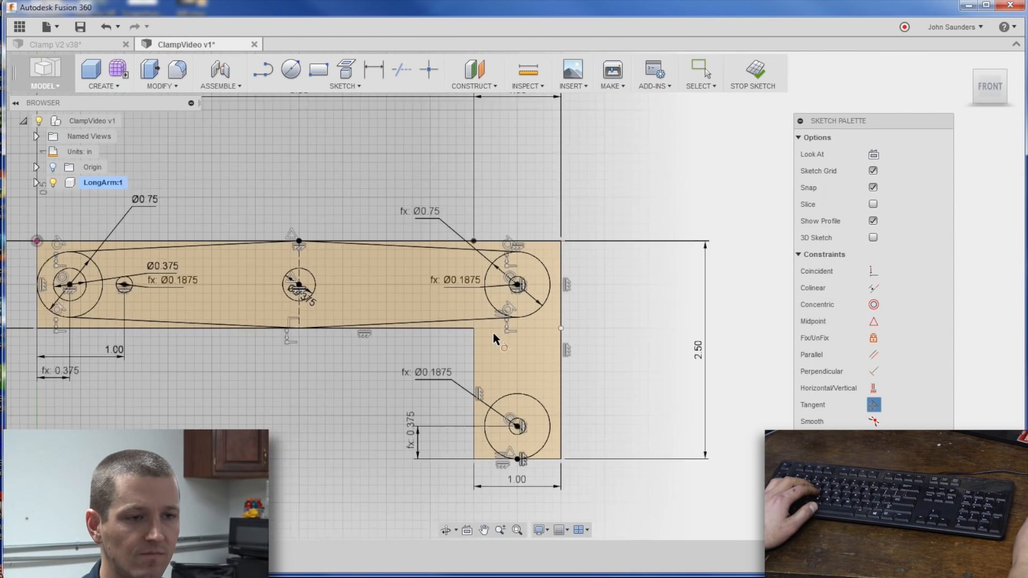
{"action": "left_click", "coordinate": [429, 68]}
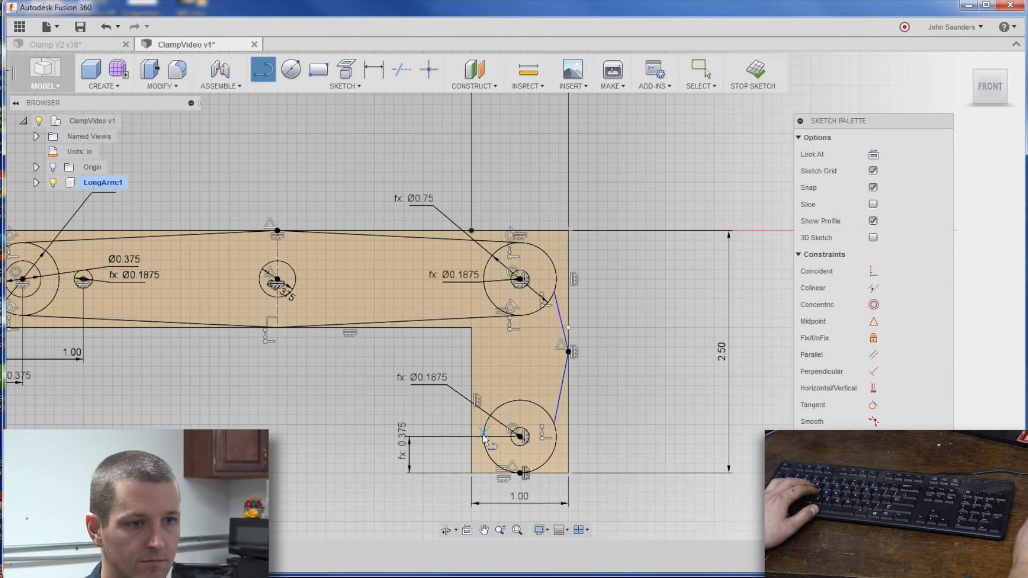
Undo three mistaken sketch changes while outlining the short arm's edge lines.
{"action": "key", "text": "ctrl+z"}
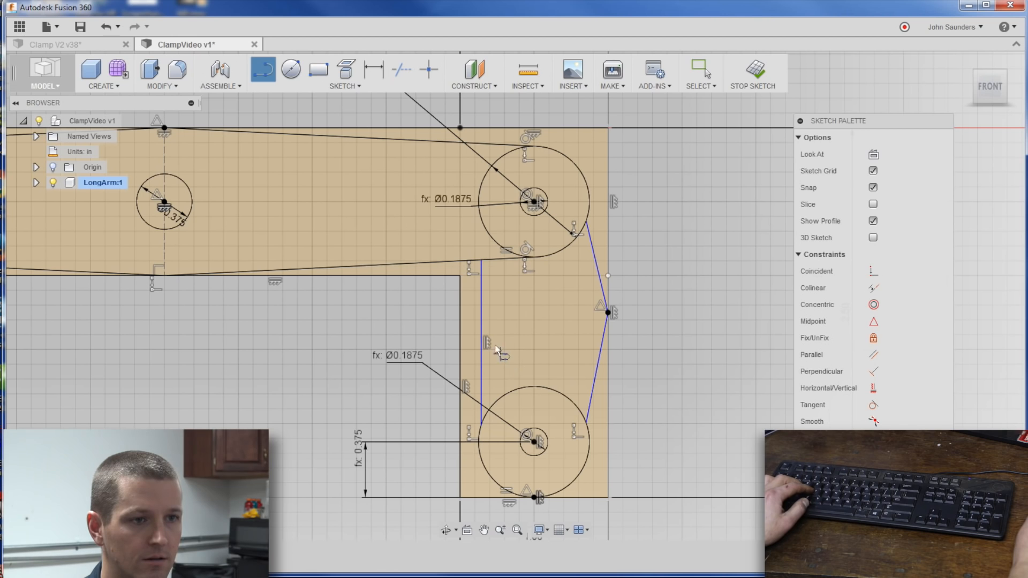
{"action": "key", "text": "ctrl+z"}
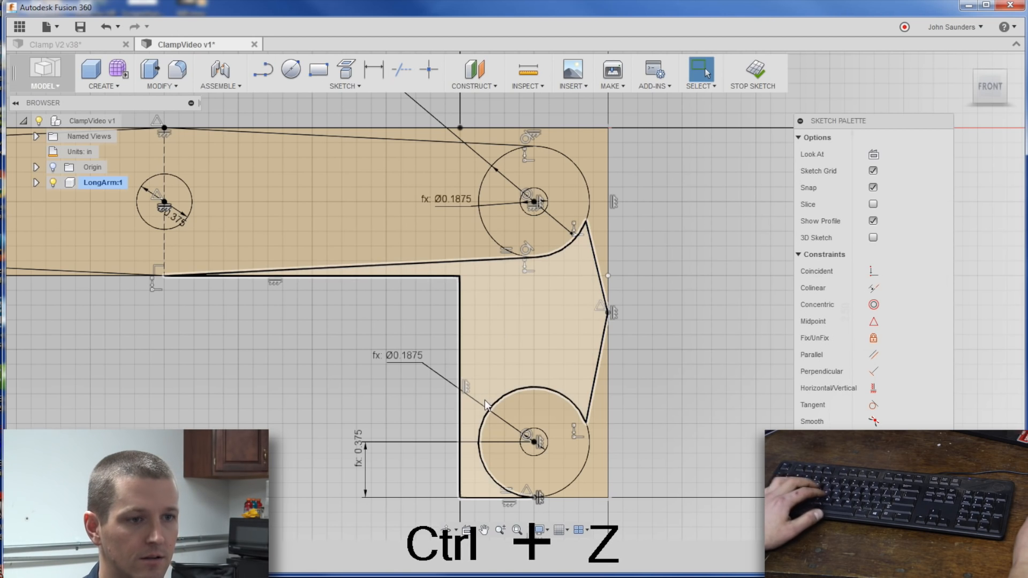
{"action": "key", "text": "ctrl+z"}
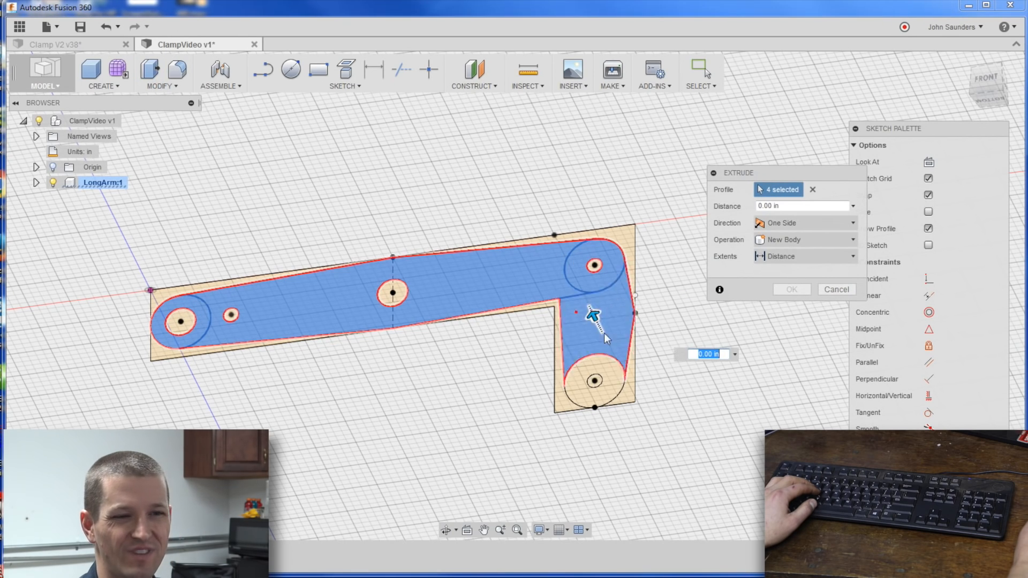
Extrude the arm's five profiles 0.1 in and save the design as a new version.
{"action": "left_click", "coordinate": [594, 382]}
{"action": "type", "text": "0.1"}
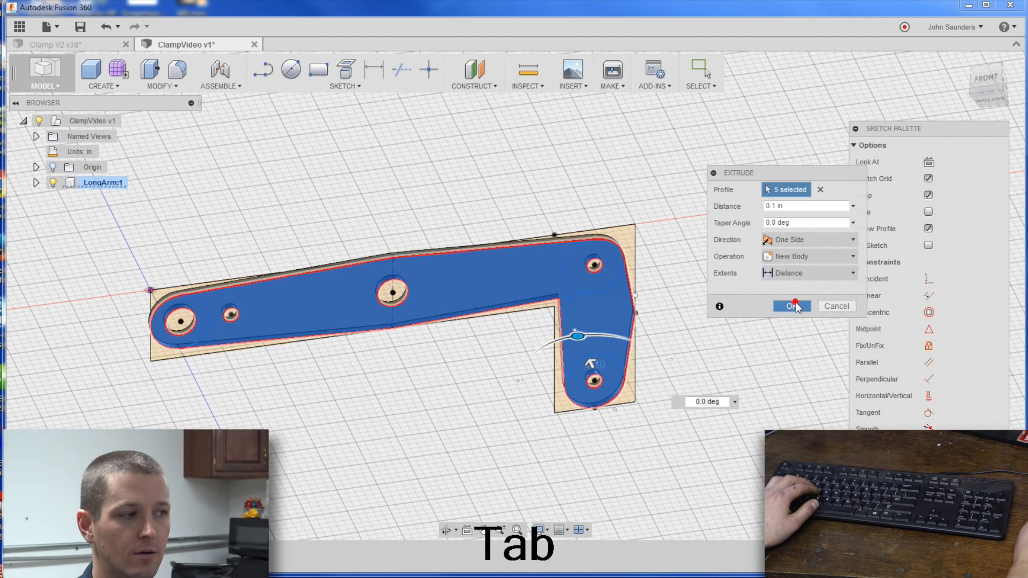
{"action": "left_click", "coordinate": [792, 306]}
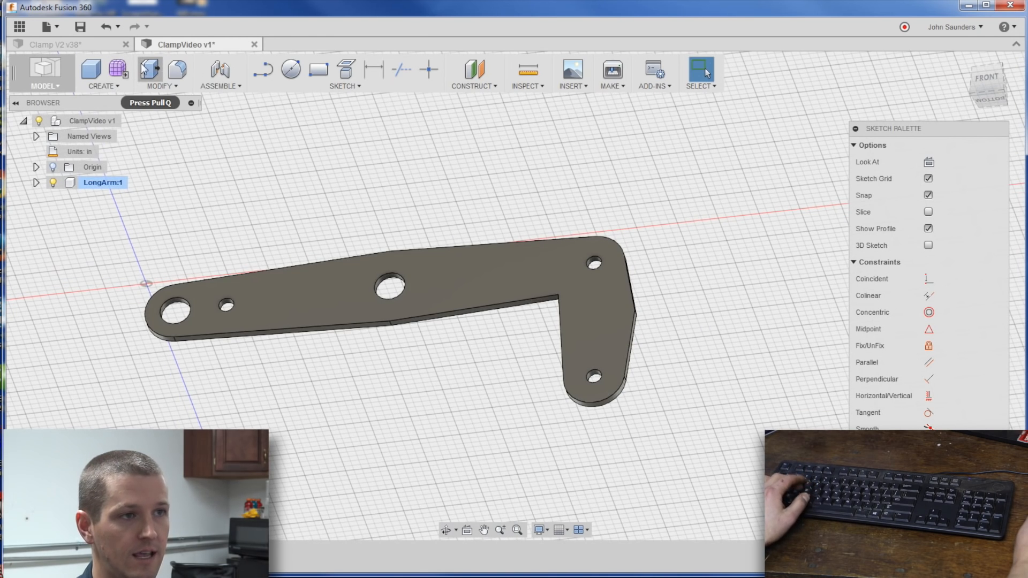
{"action": "key", "text": "ctrl+s"}
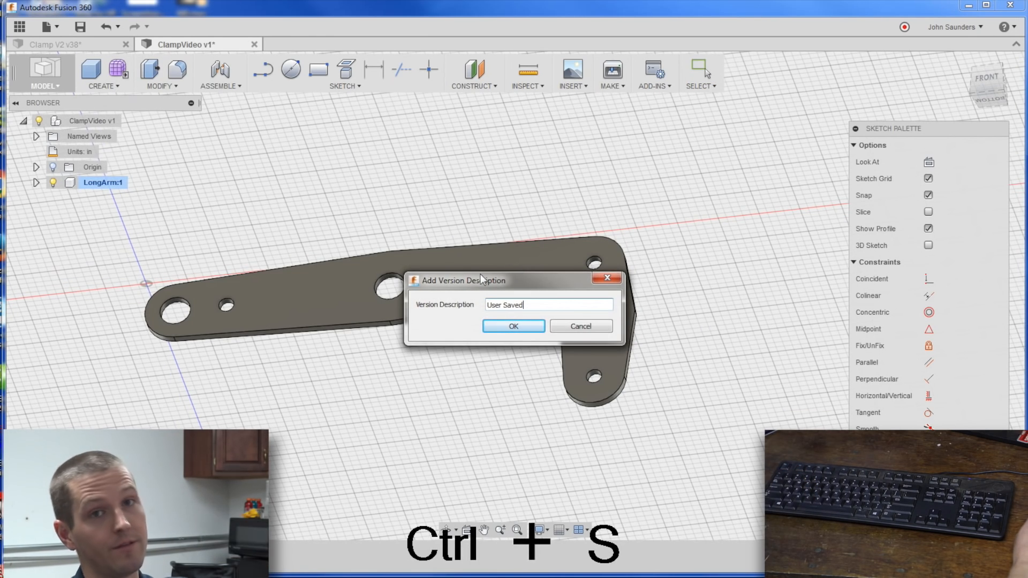
{"action": "left_click", "coordinate": [514, 326]}
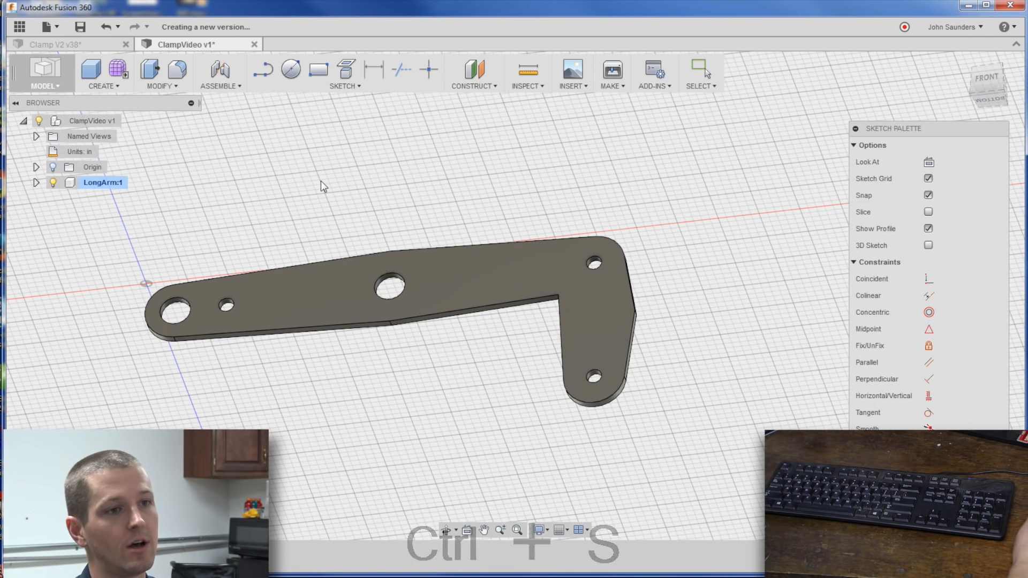
{"action": "key", "text": "ctrl+s"}
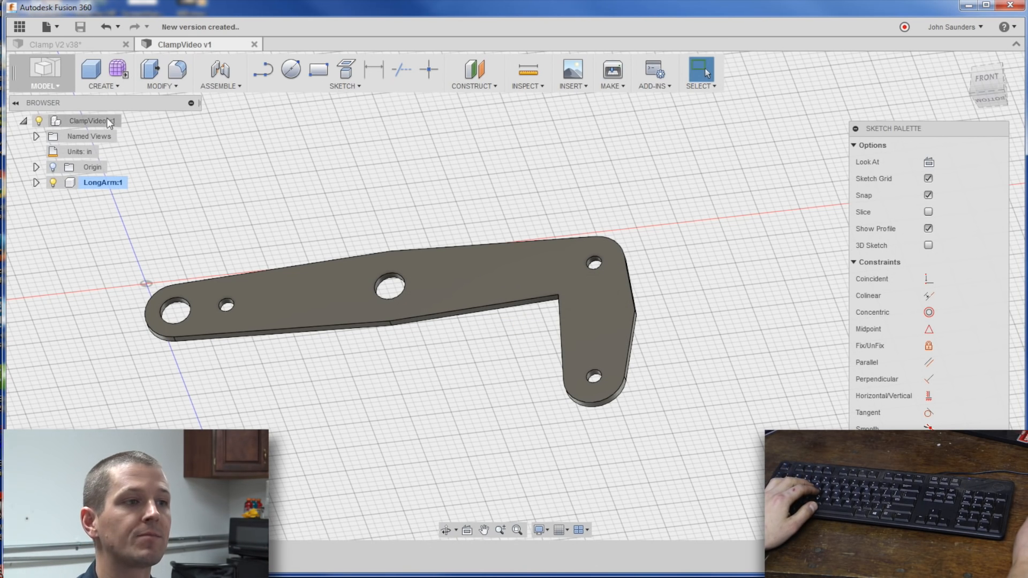
Add a new component named Short Arm under the root ClampVideo design.
{"action": "right_click", "coordinate": [89, 121]}
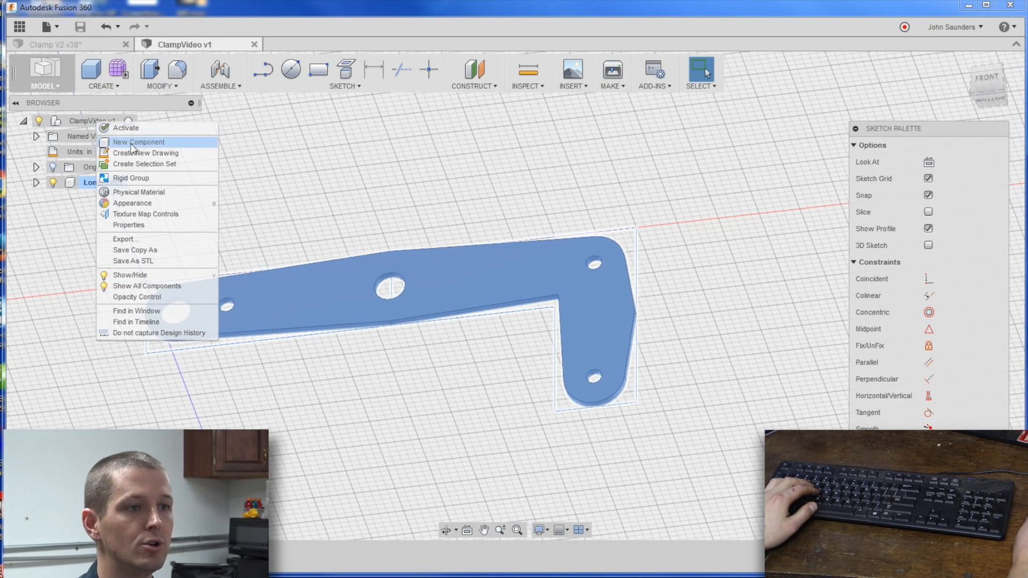
{"action": "left_click", "coordinate": [138, 142]}
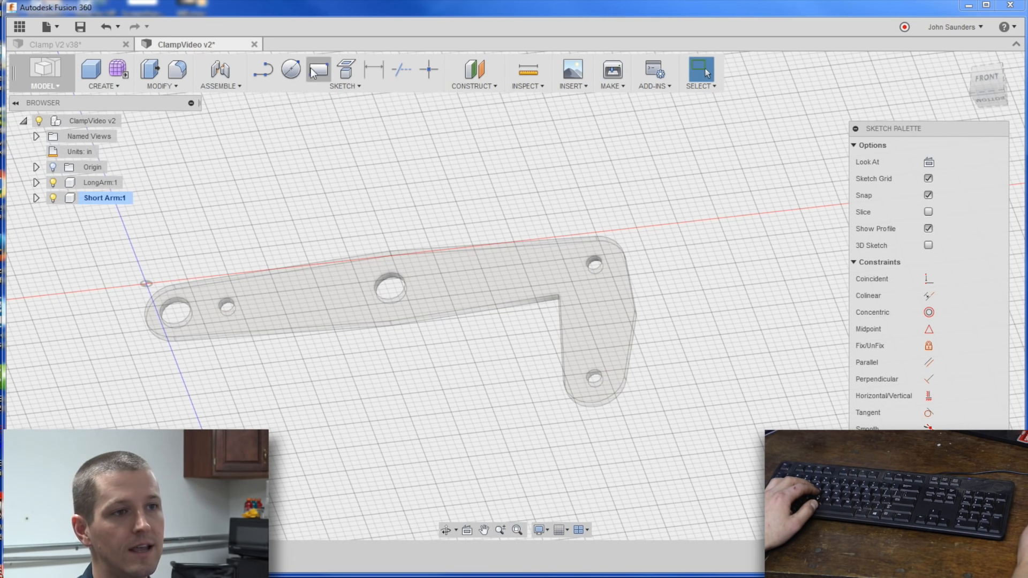
{"action": "mouse_move", "coordinate": [291, 69]}
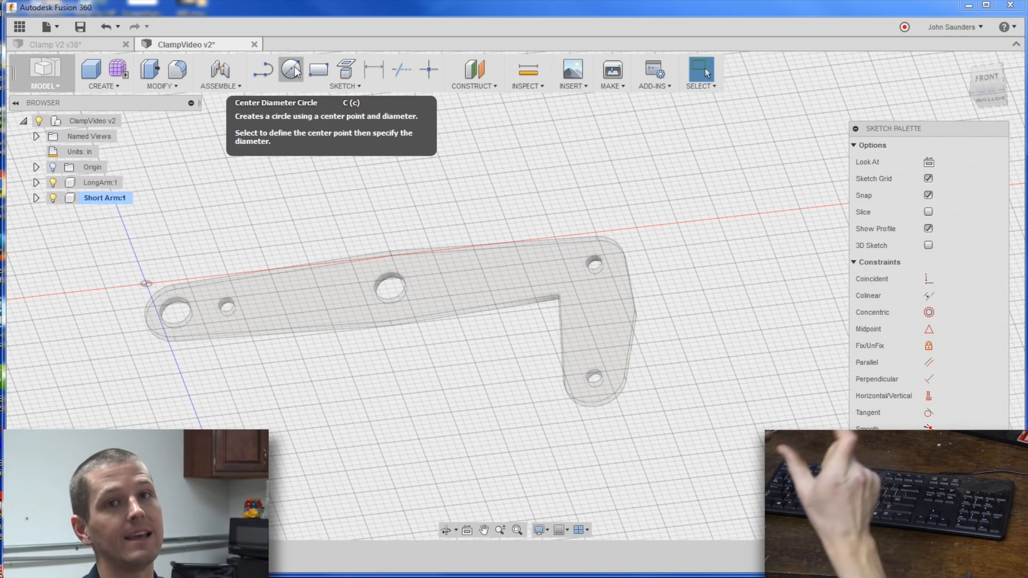